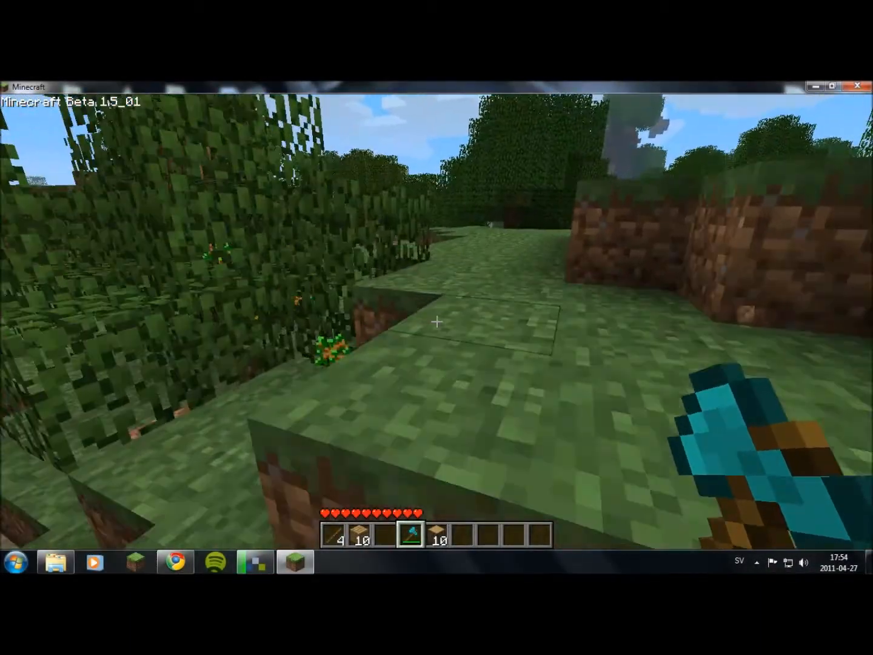
mouse_move(436, 322)
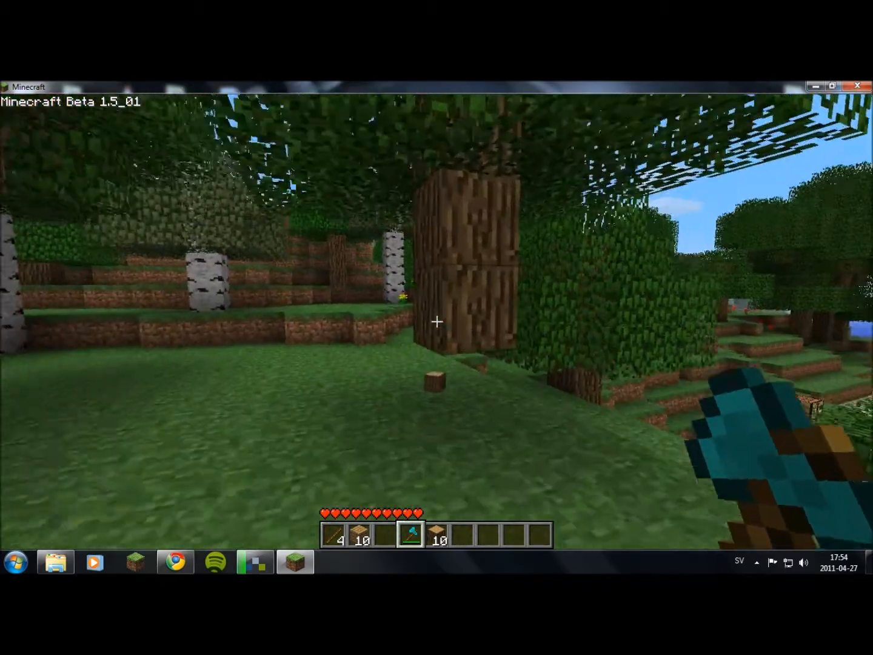
mouse_move(436, 321)
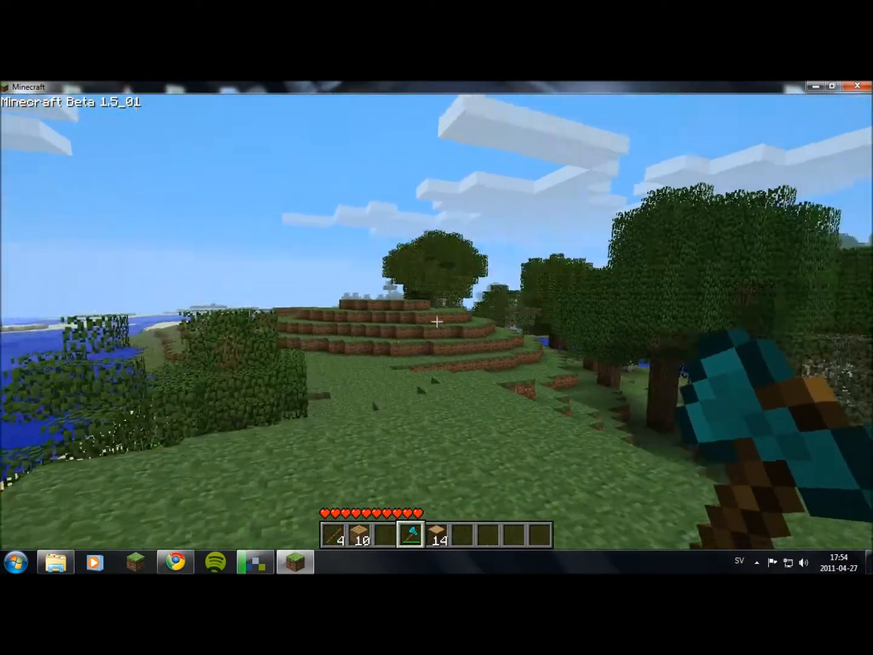
Spawn a diamond tool from the TooManyItems panel into the inventory hotbar.
key(e)
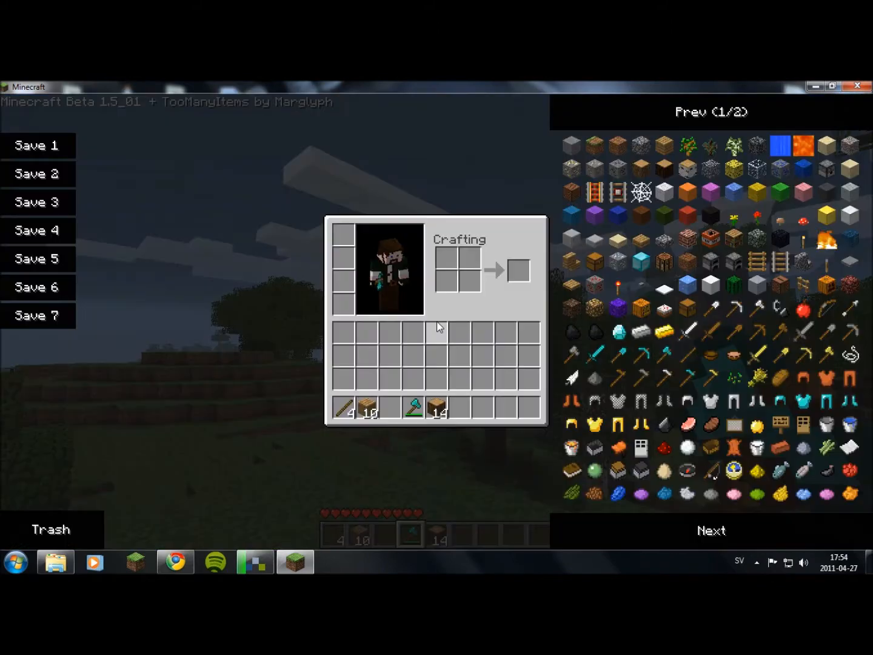
mouse_move(711, 354)
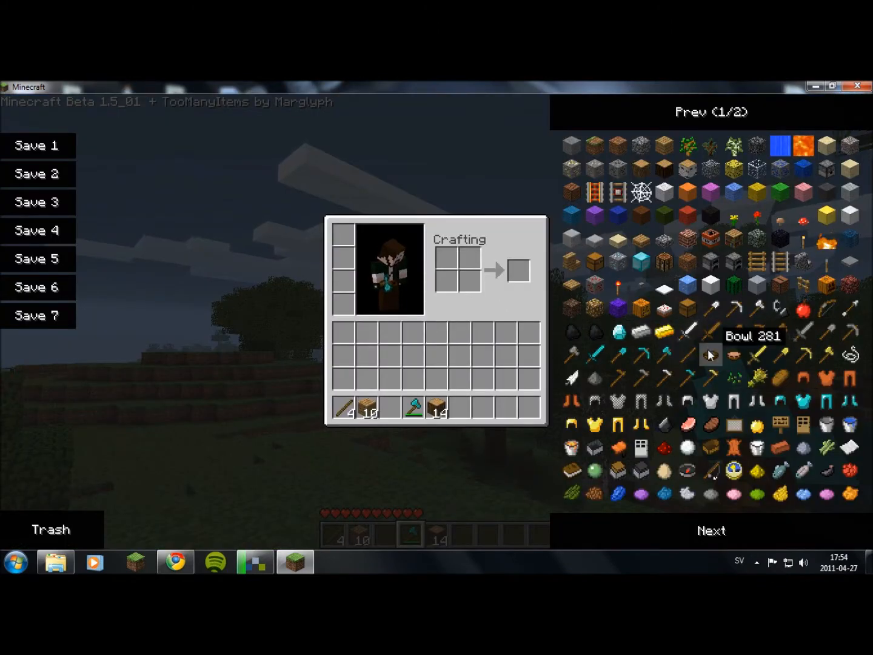
mouse_move(660, 360)
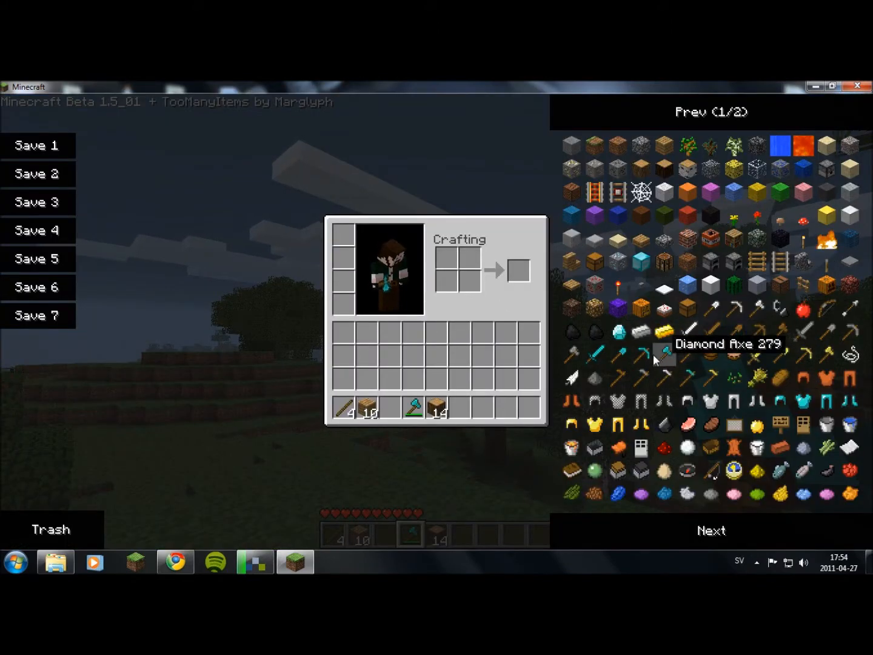
click(639, 356)
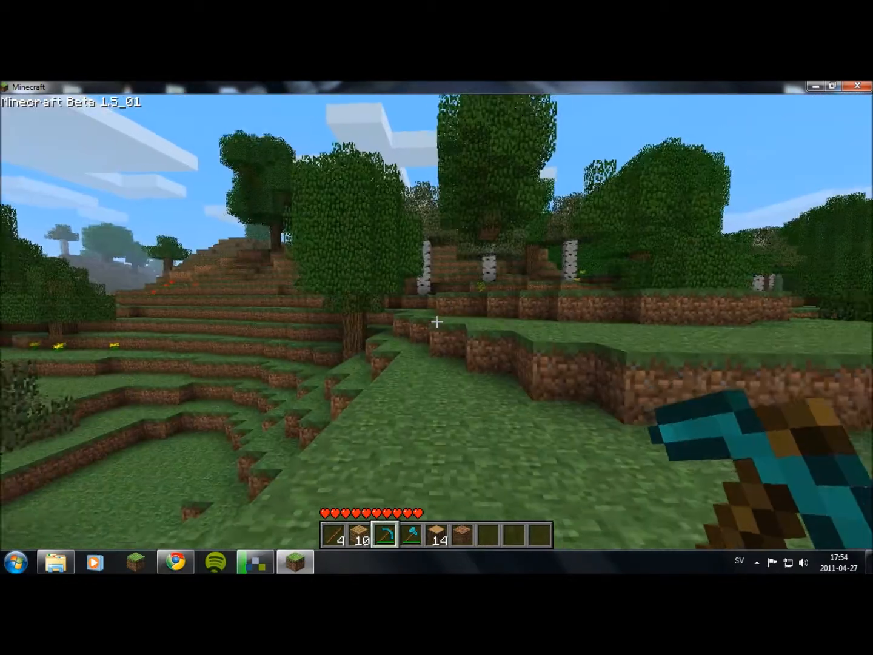
Save and quit the world to the title screen, then close the Minecraft window.
key(e)
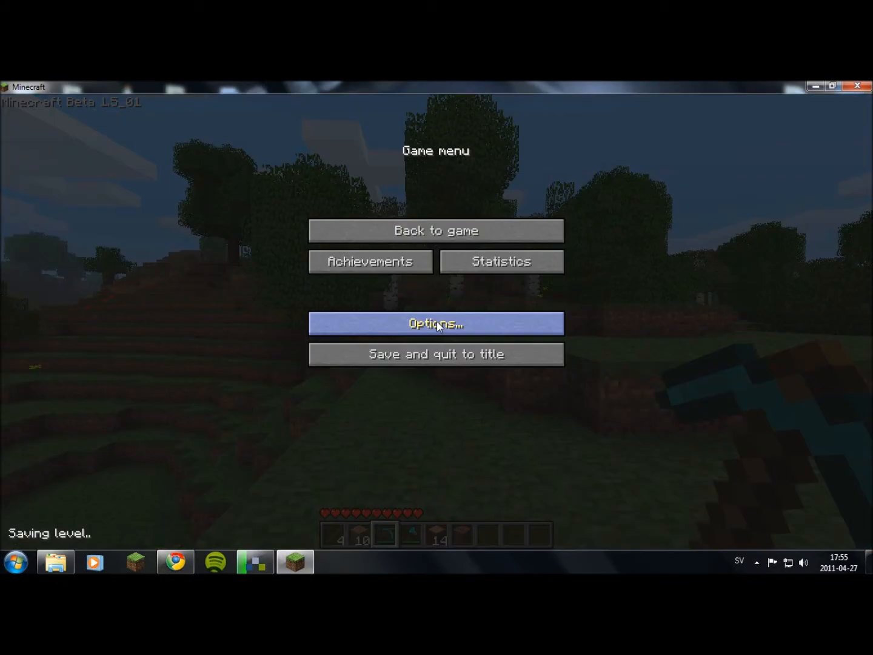
click(437, 354)
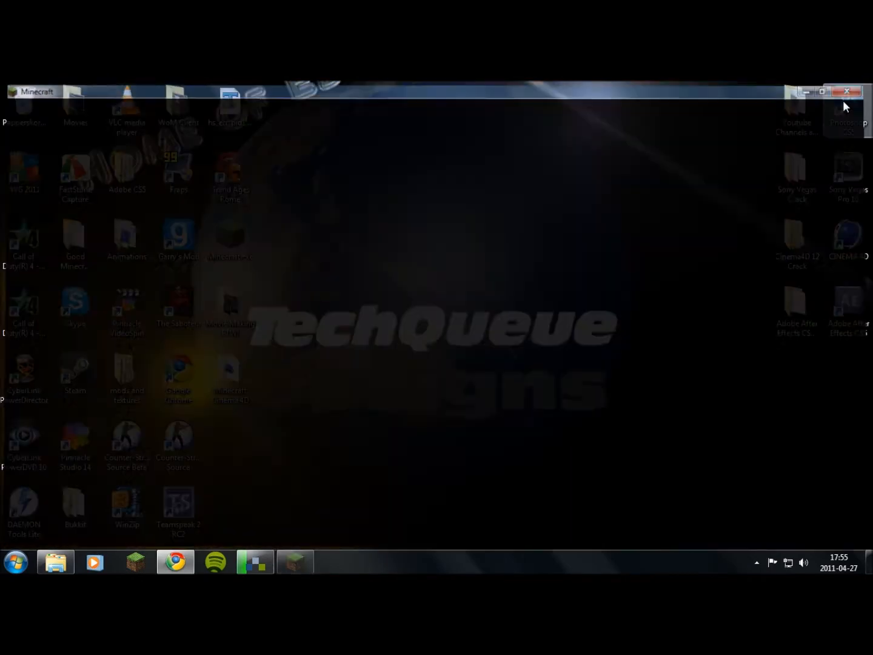
click(846, 91)
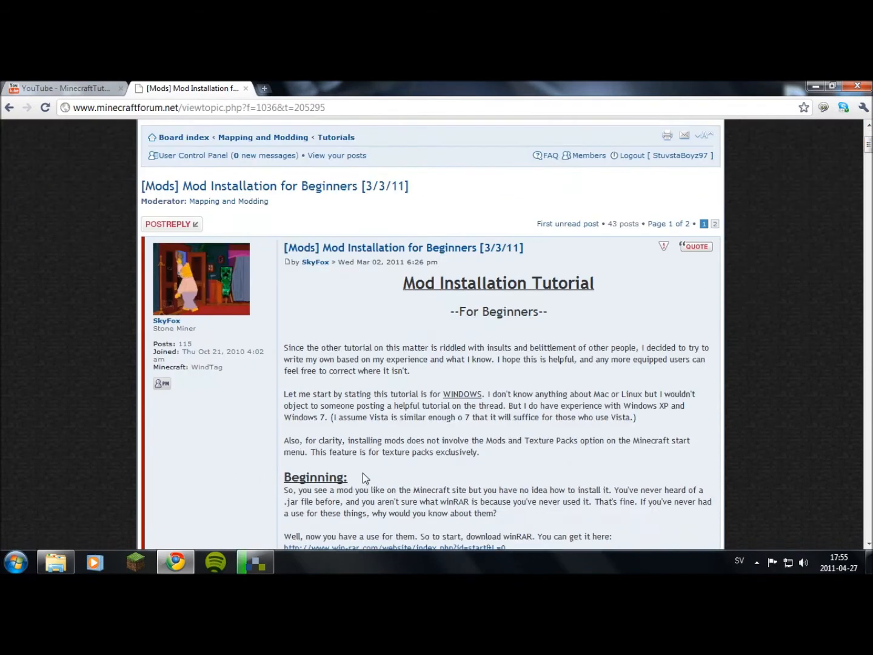
mouse_move(335, 405)
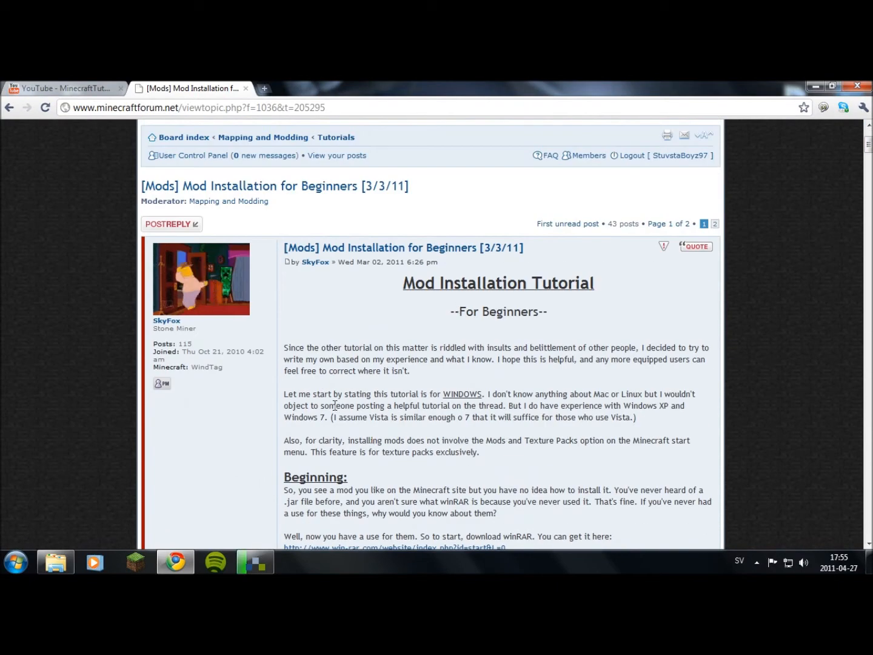
Follow the Beta 1.5/1.5_01 MediaFire link in the TooManyItems thread to download the zip.
scroll(down, 3)
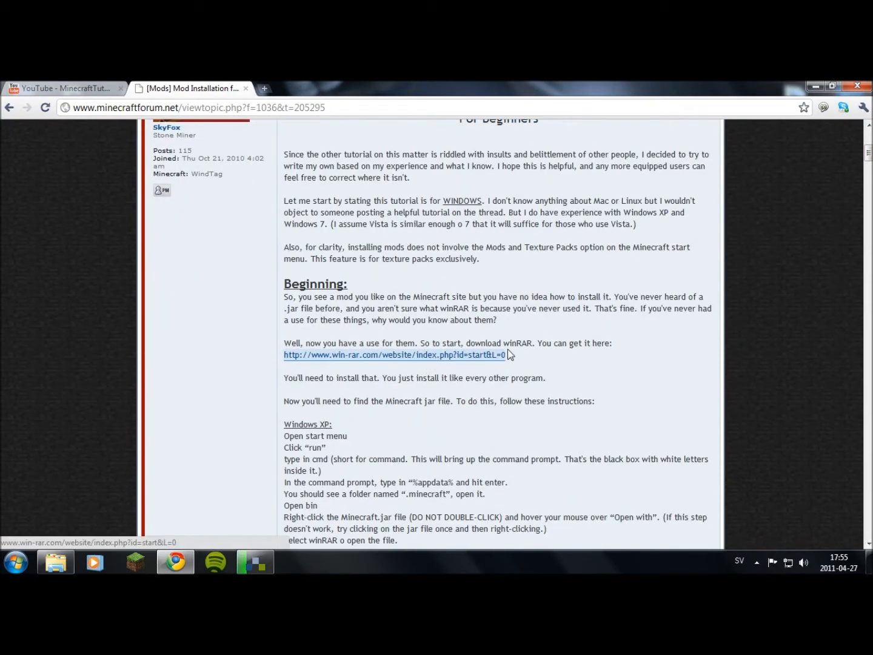
scroll(down, 3)
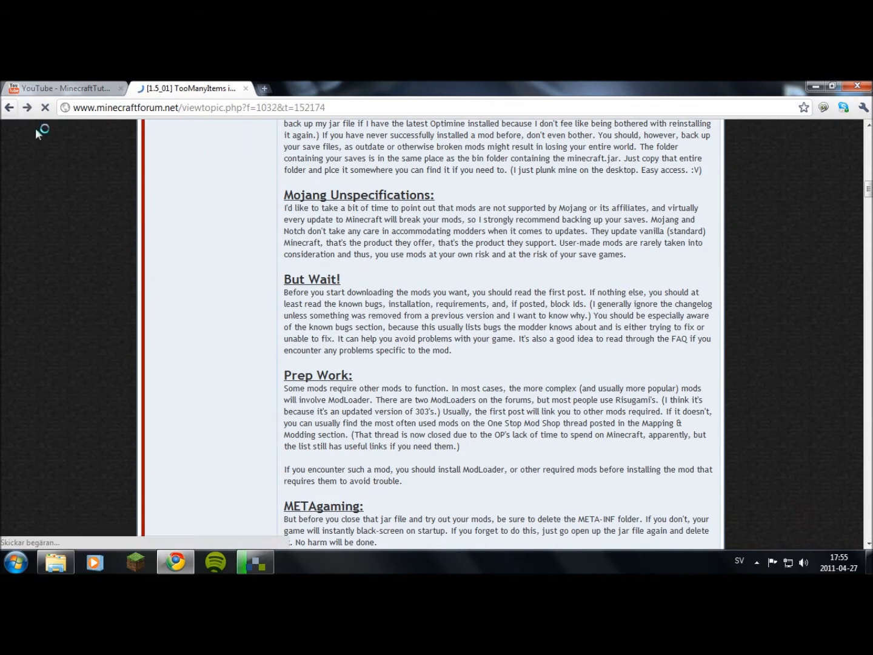
scroll(down, 3)
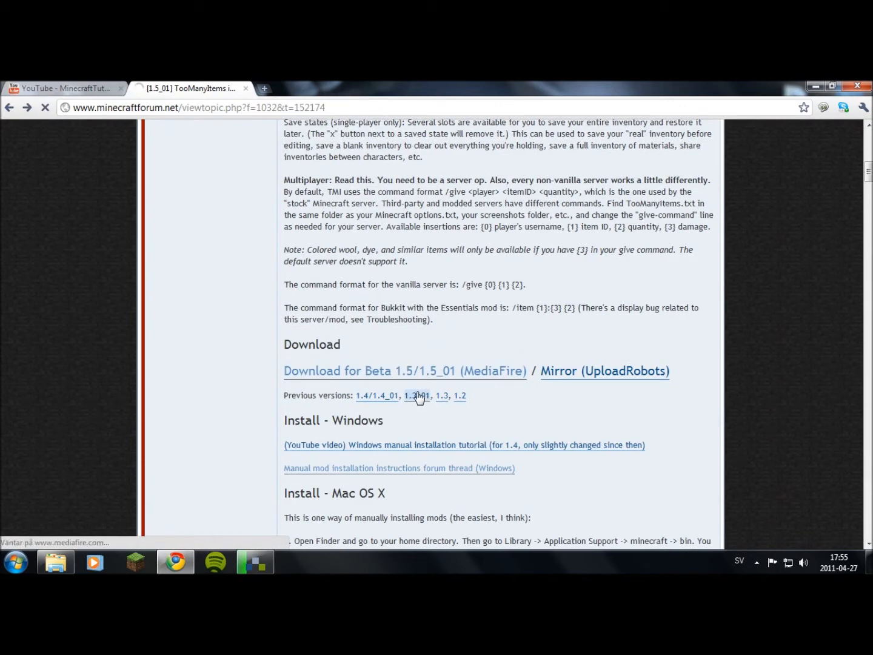
click(405, 372)
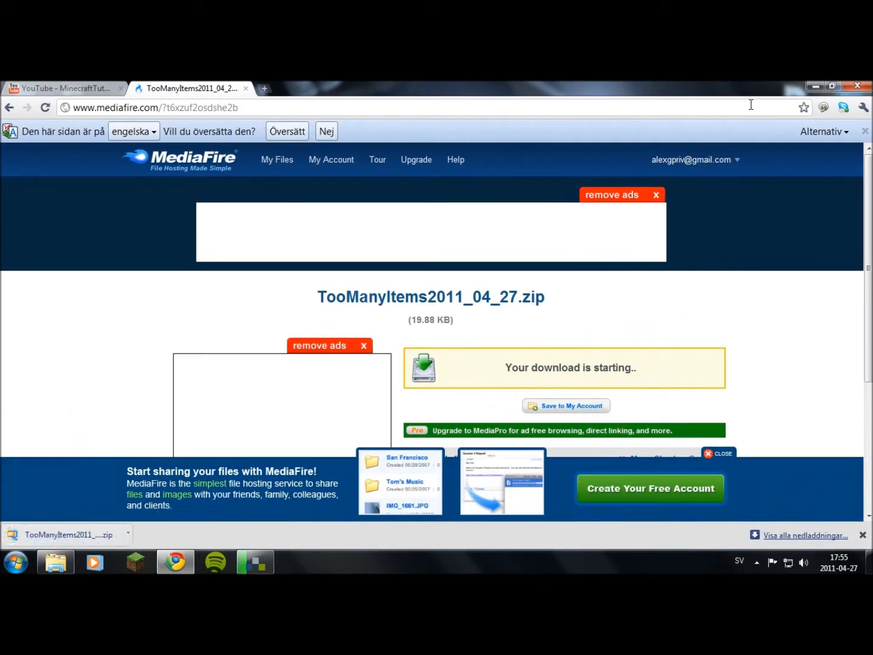
click(56, 562)
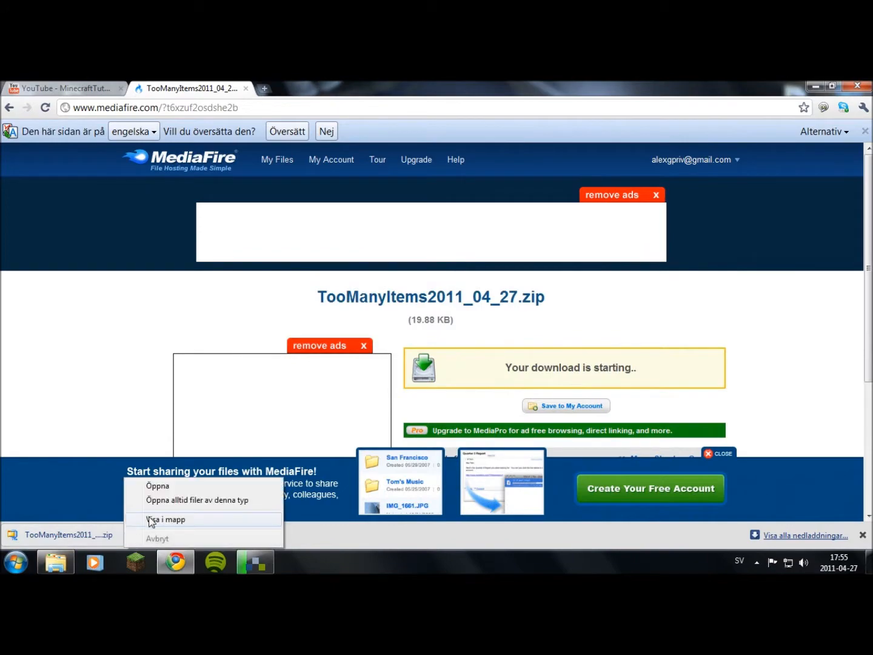
Show the downloaded TooManyItems zip in its folder and select it.
click(169, 519)
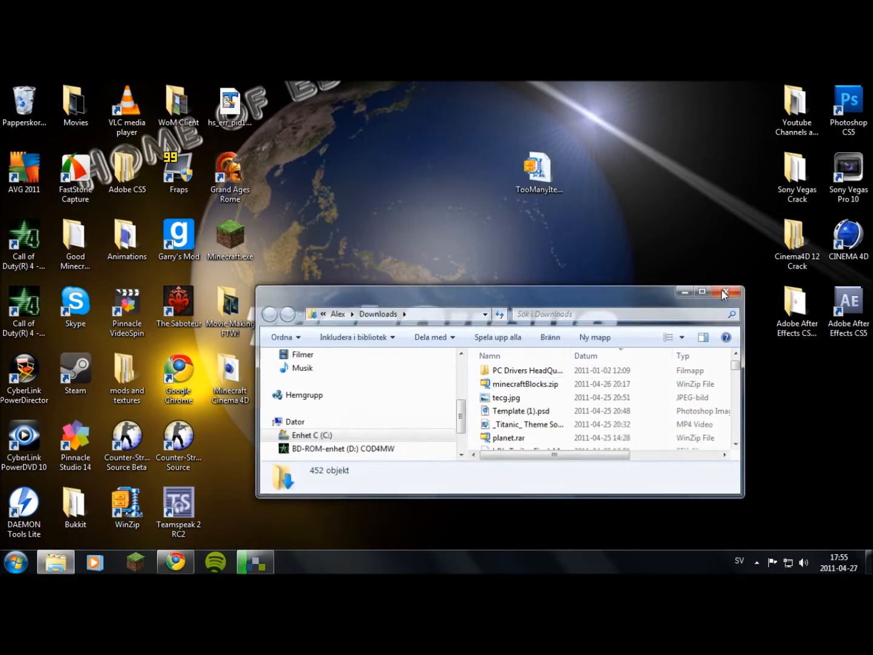
click(723, 291)
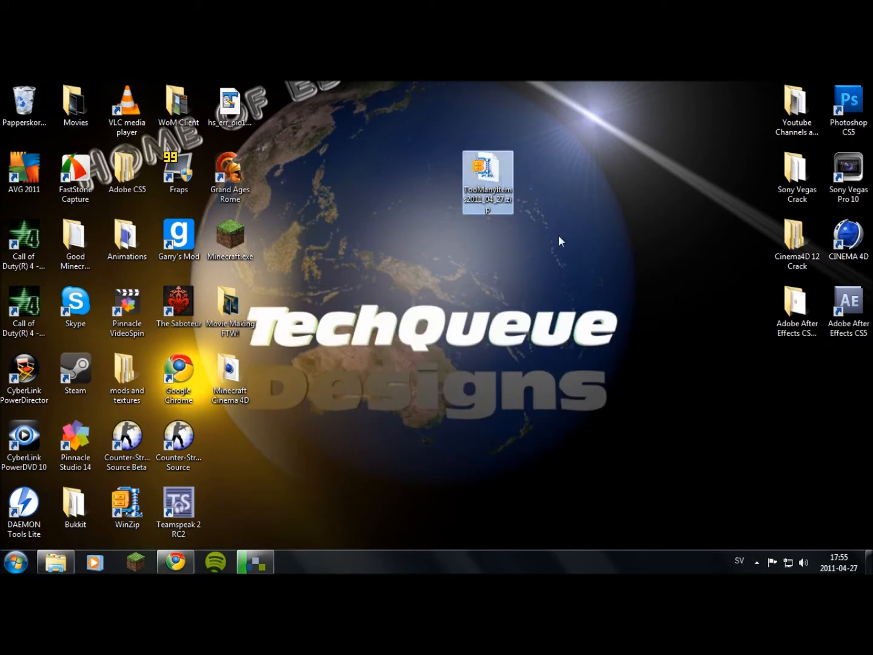
mouse_move(293, 457)
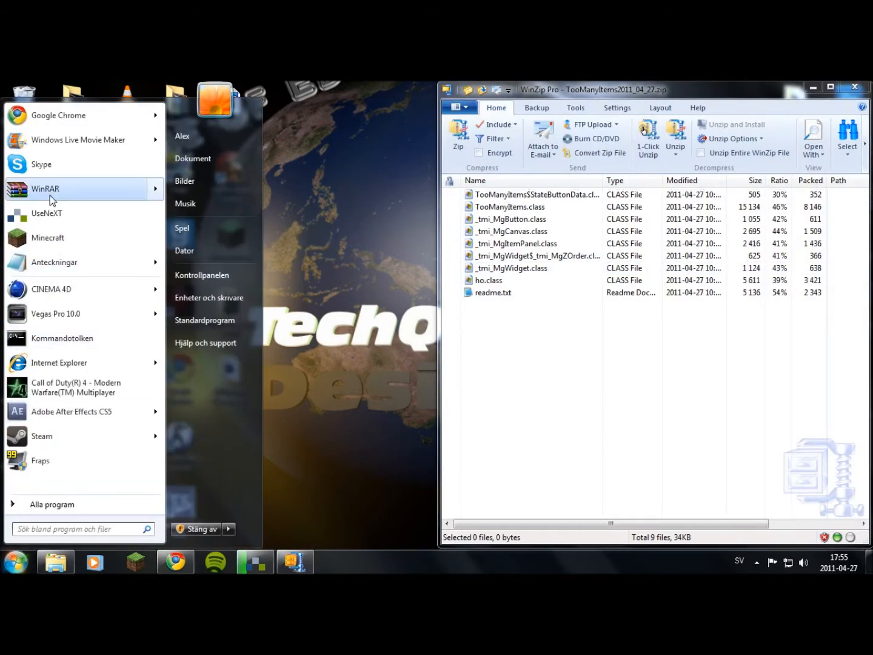
Launch WinRAR and load minecraft.jar from the .minecraft\bin folder.
click(45, 189)
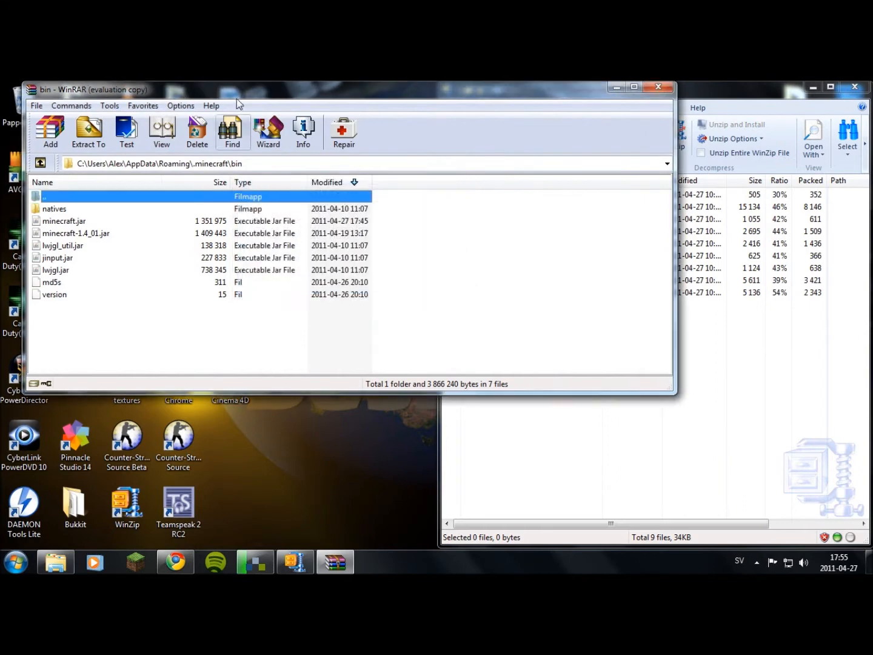
mouse_move(128, 209)
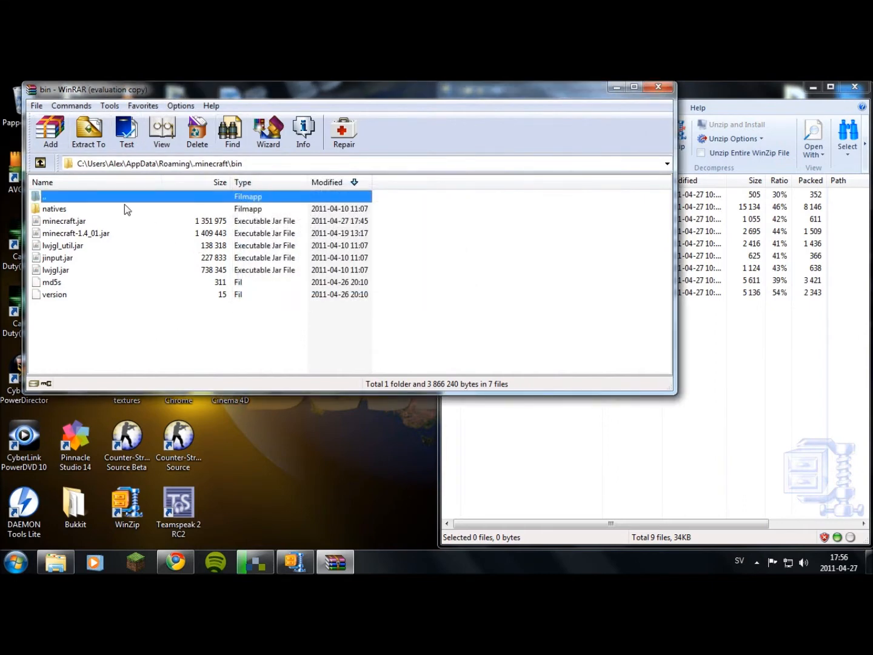
double_click(63, 221)
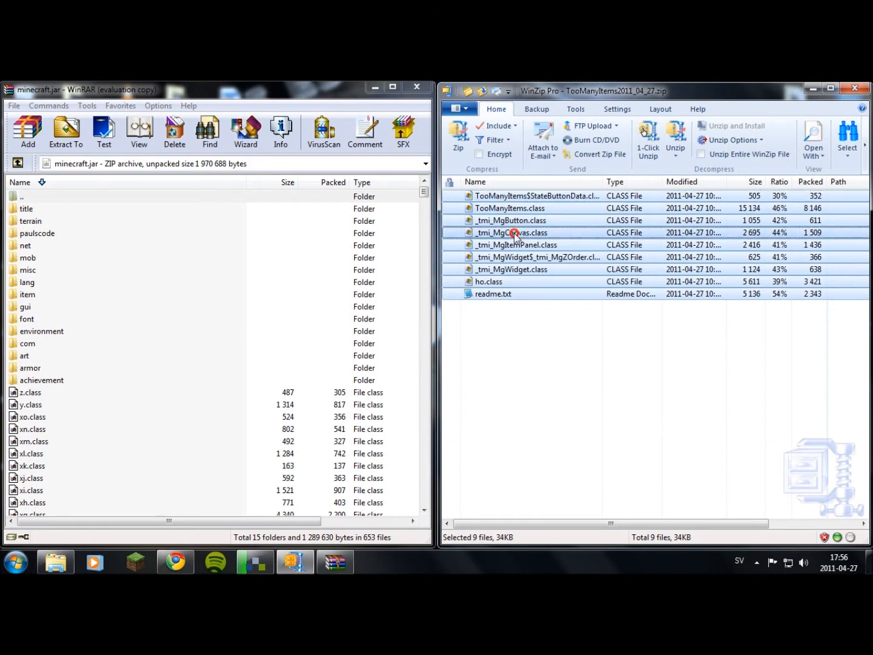
Add the TooManyItems class files into minecraft.jar and confirm the archive update.
click(28, 130)
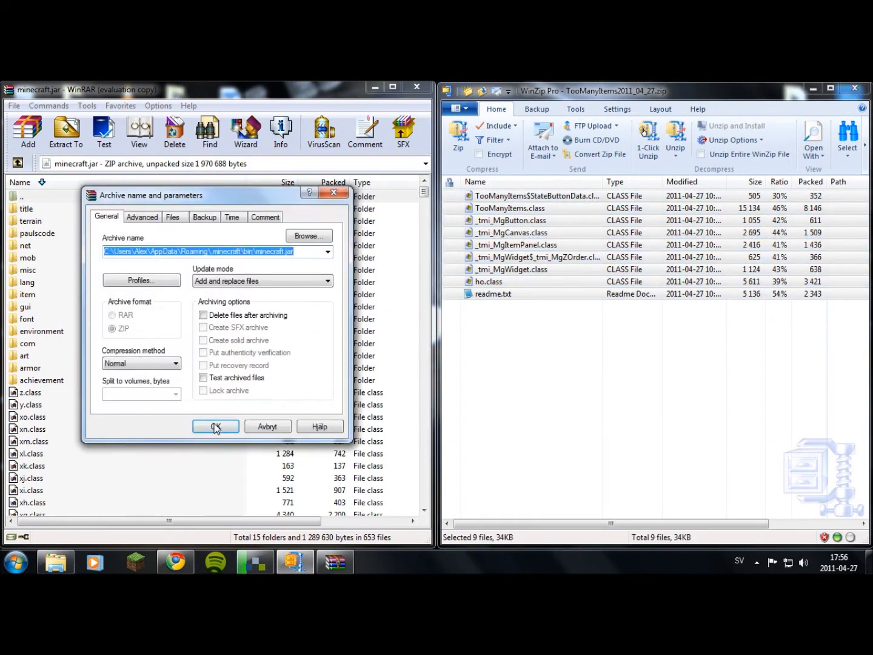
click(216, 427)
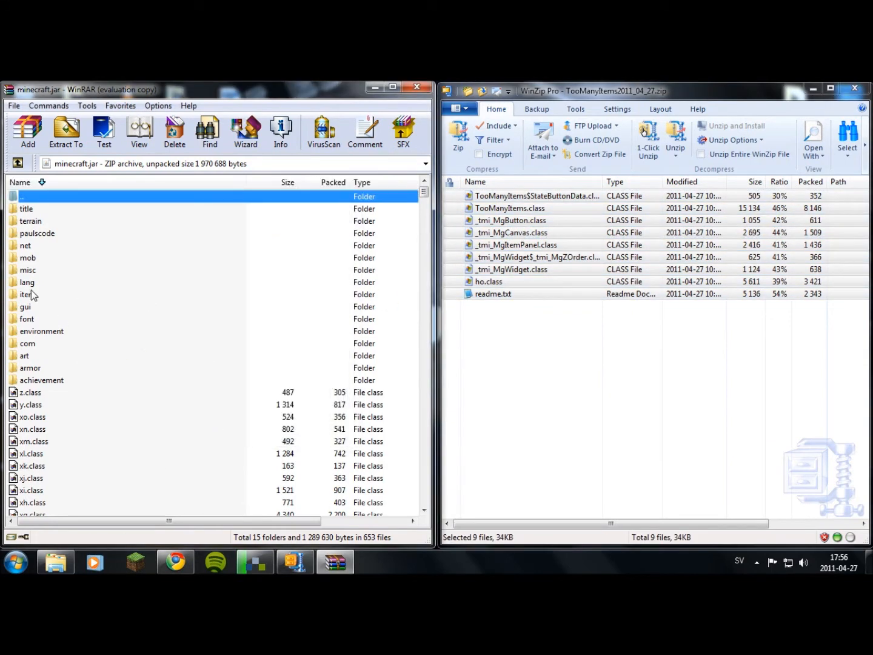
mouse_move(68, 318)
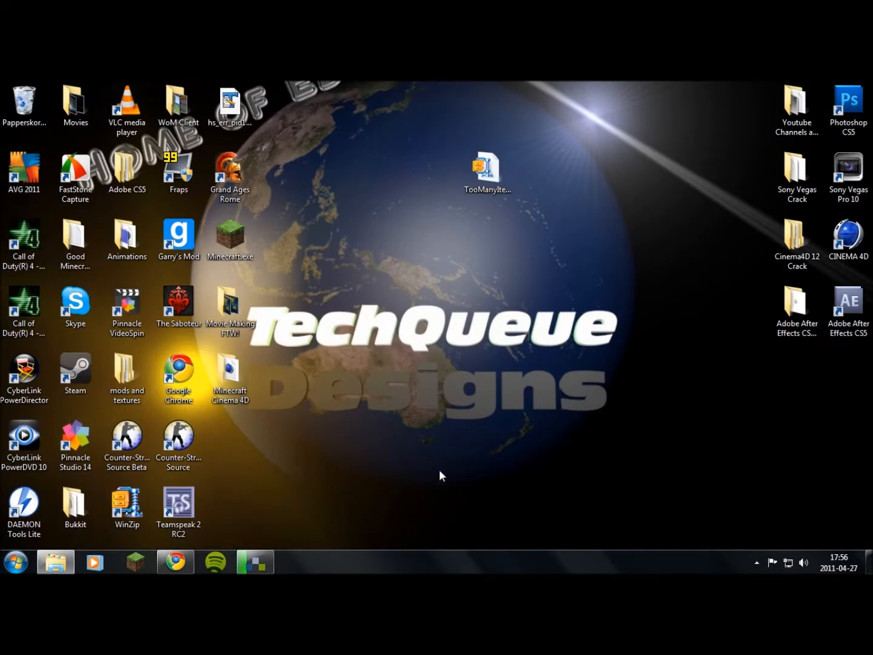
Run Minecraft.exe, log in and start playing the MT4U world.
double_click(230, 233)
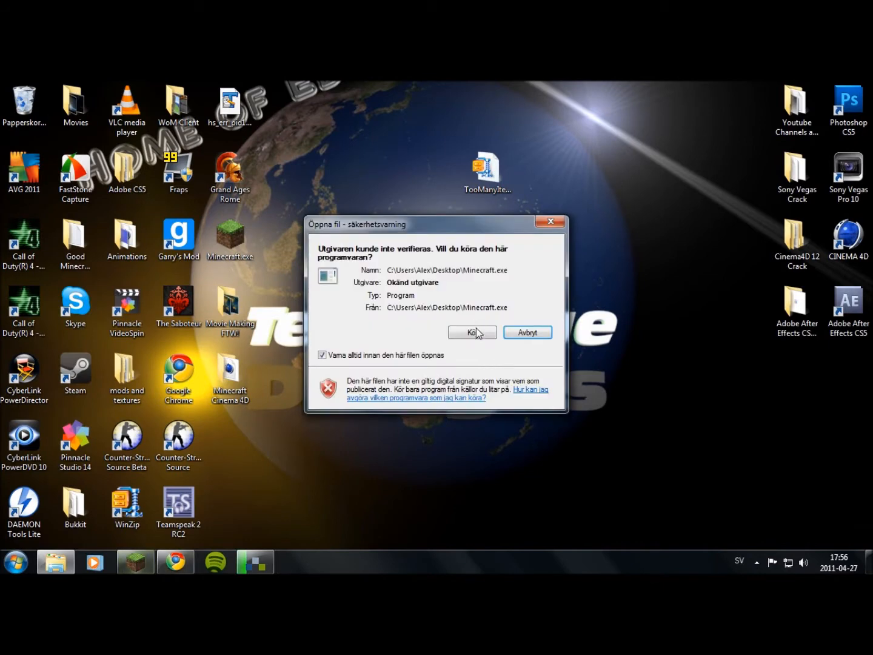
click(471, 332)
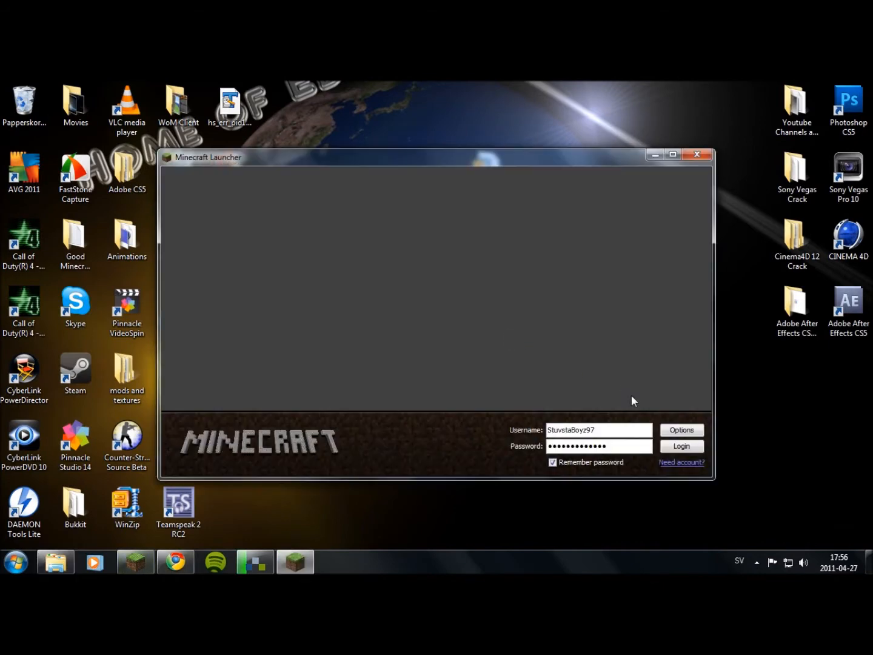
click(682, 447)
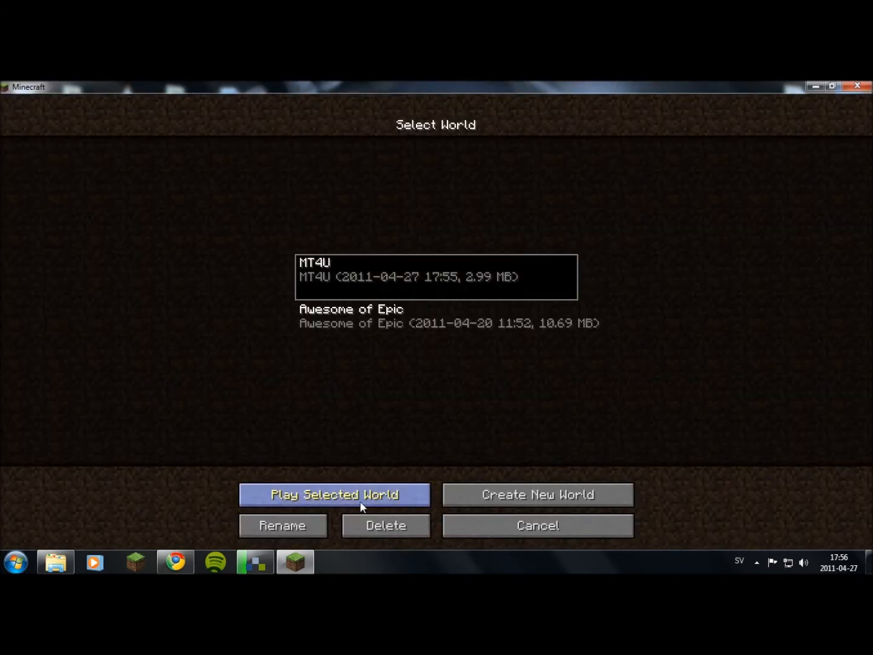
click(335, 495)
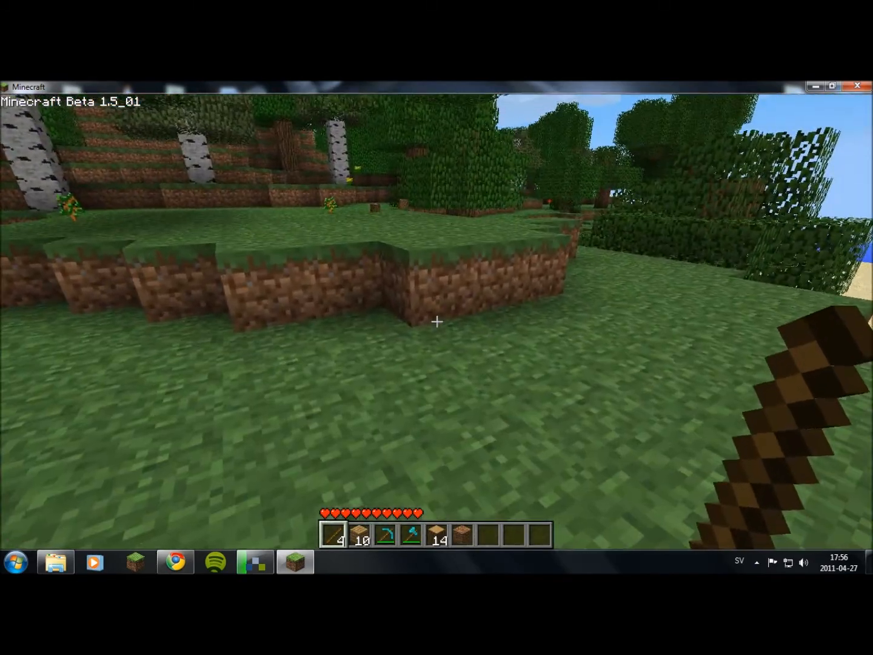
Spawn a cobweb stack from the TooManyItems panel into the hotbar and return to play.
key(e)
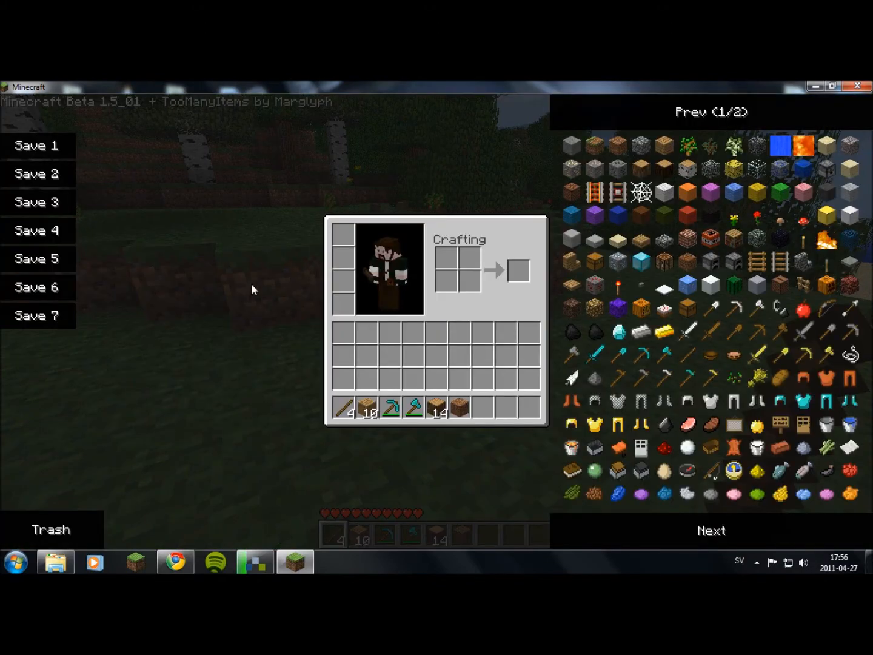
mouse_move(685, 240)
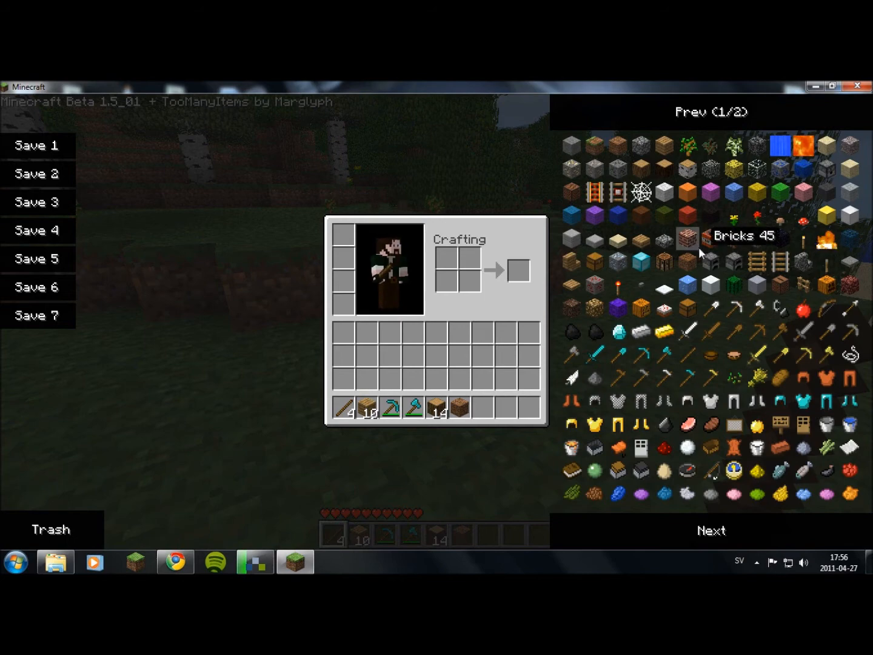
mouse_move(664, 213)
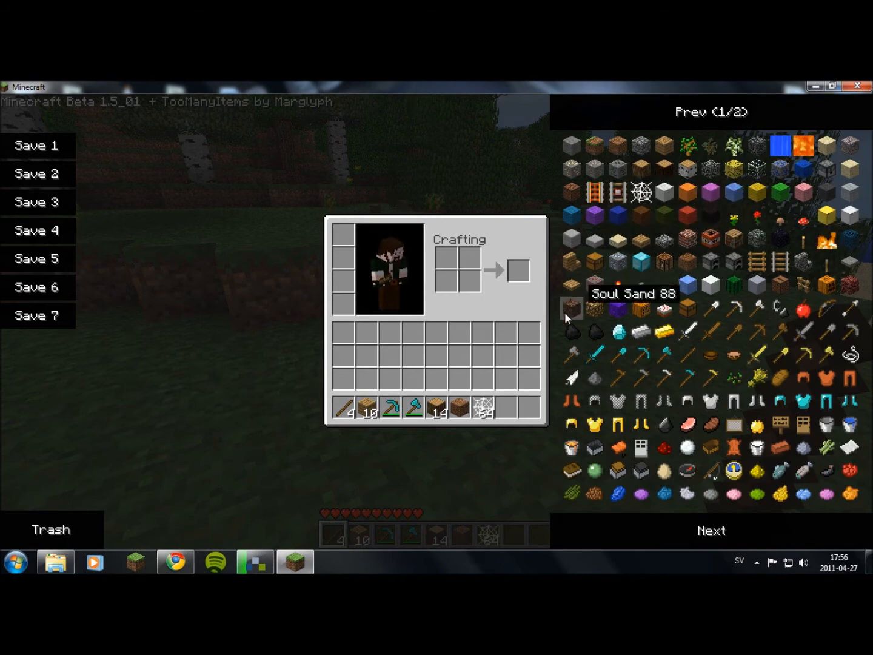
key(Escape)
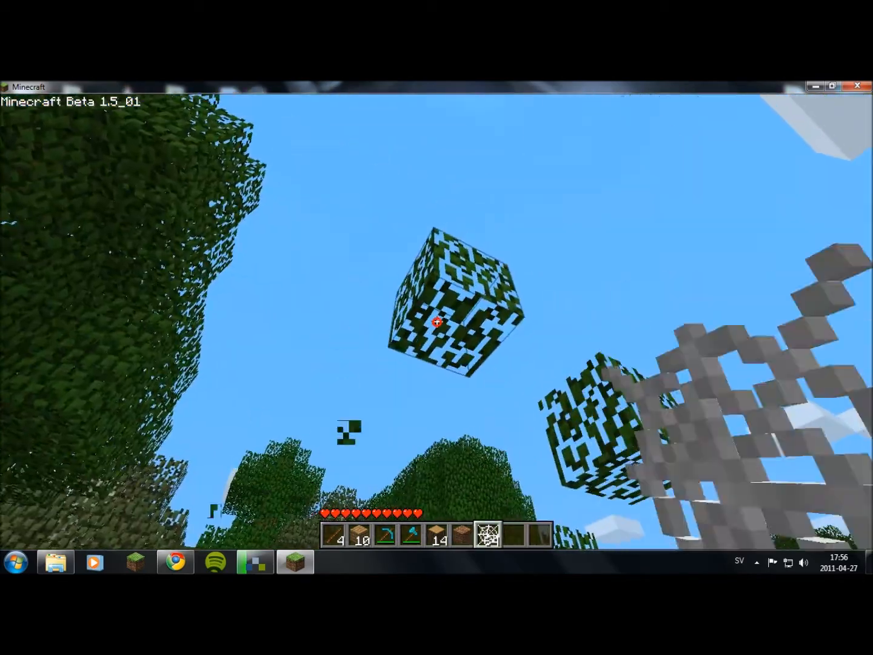
mouse_move(436, 321)
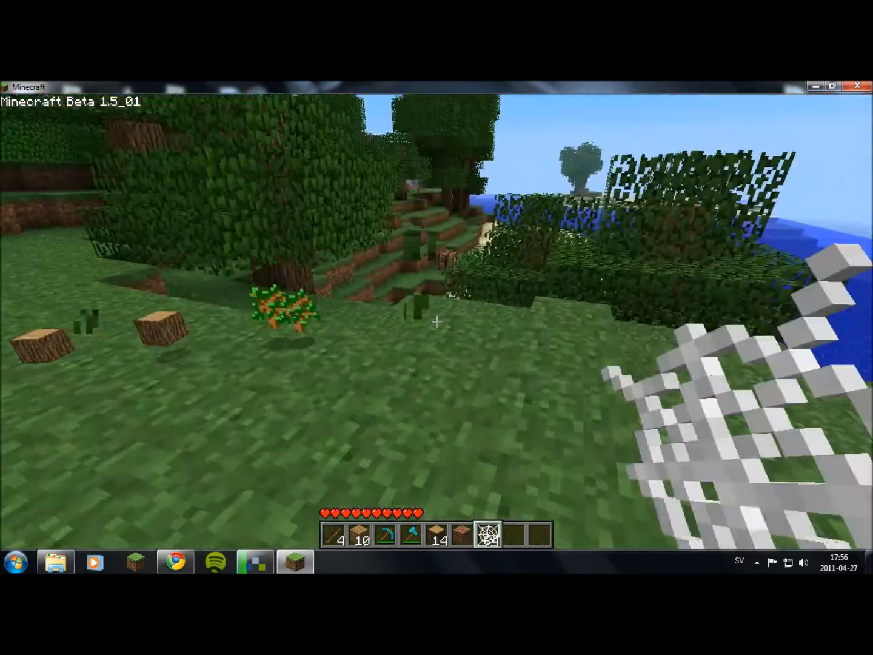